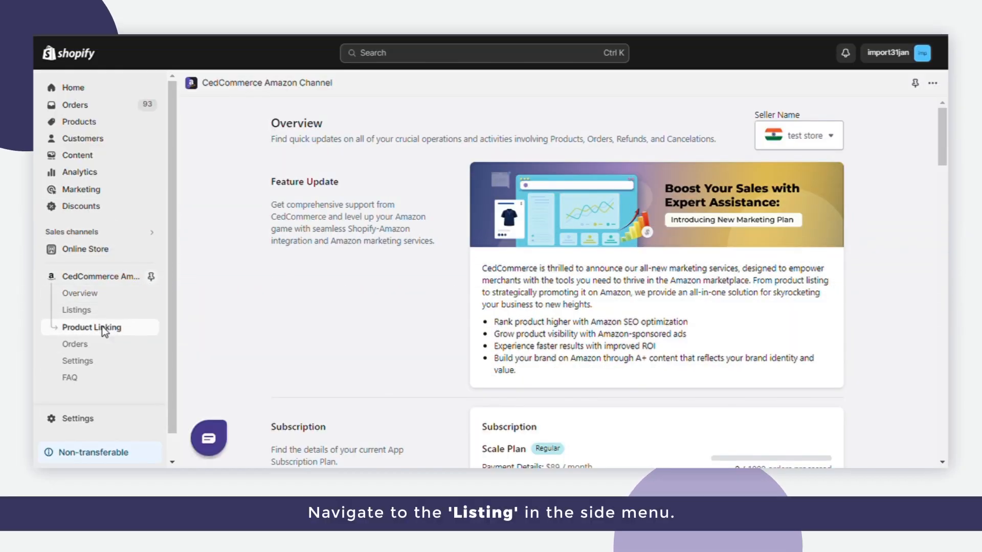
Go to Product Linking in the CedCommerce Amazon Channel sidebar.
{"action": "left_click", "coordinate": [91, 327]}
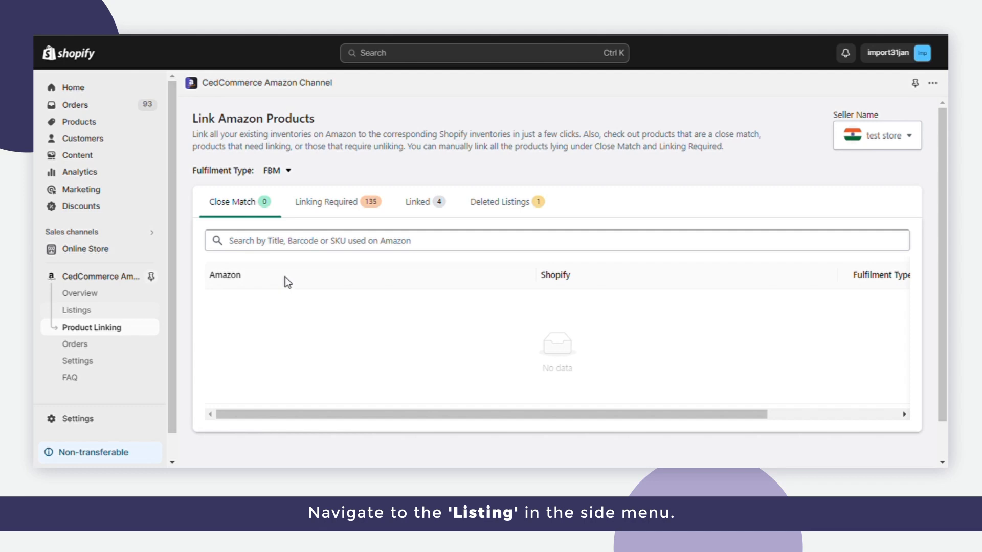
Under Linking Required, search 'test' and start linking the Test16170 product.
{"action": "left_click", "coordinate": [336, 201]}
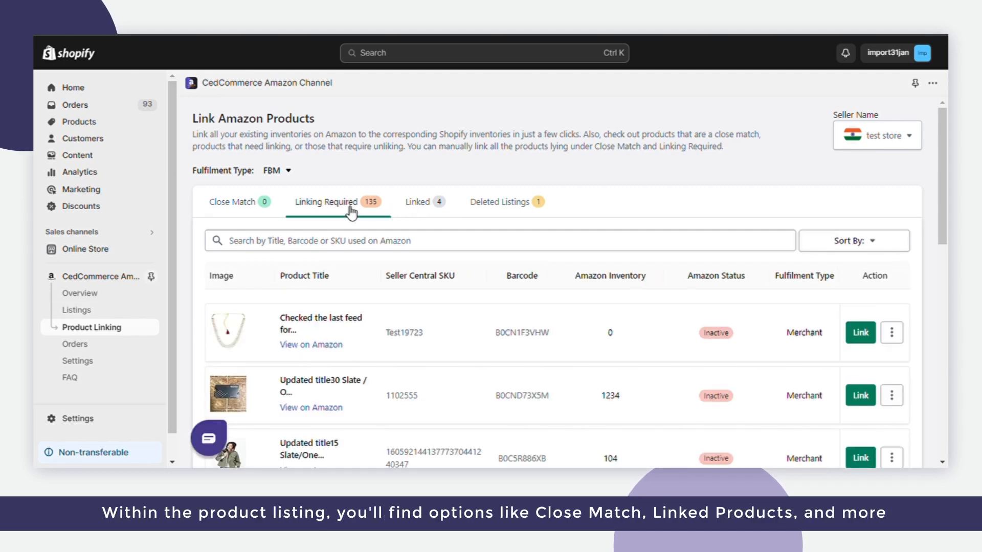
{"action": "type", "text": "test"}
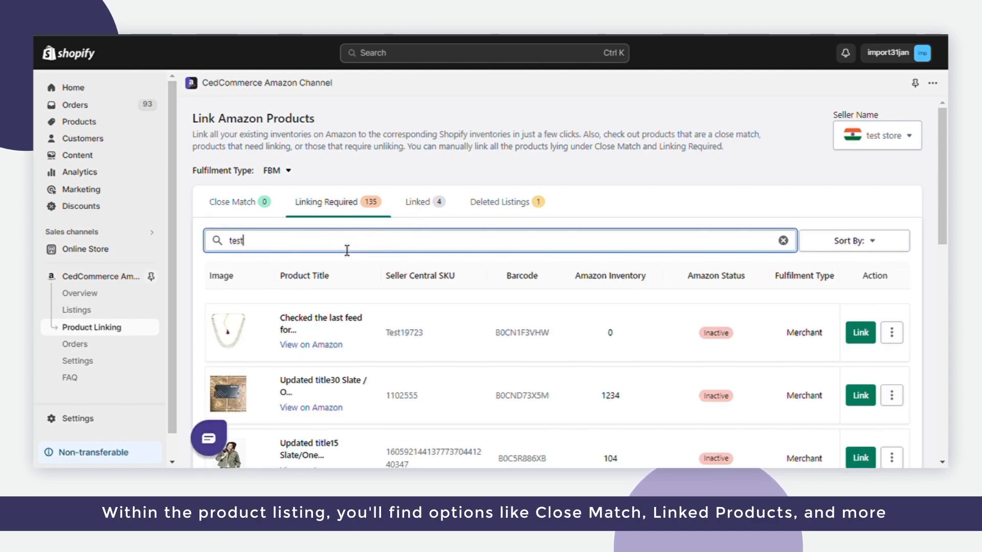
{"action": "scroll", "scroll_direction": "down", "scroll_amount": 3}
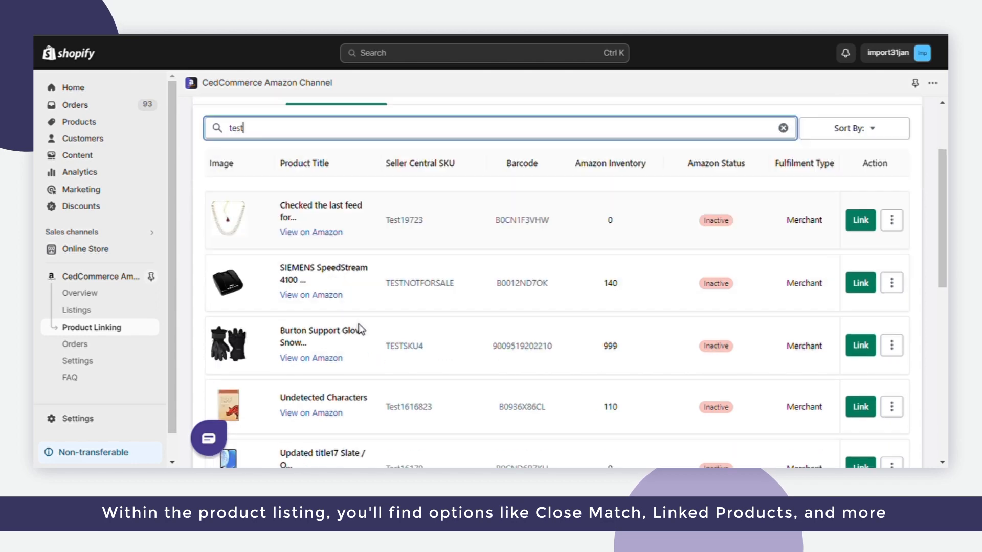
{"action": "scroll", "scroll_direction": "down", "scroll_amount": 3}
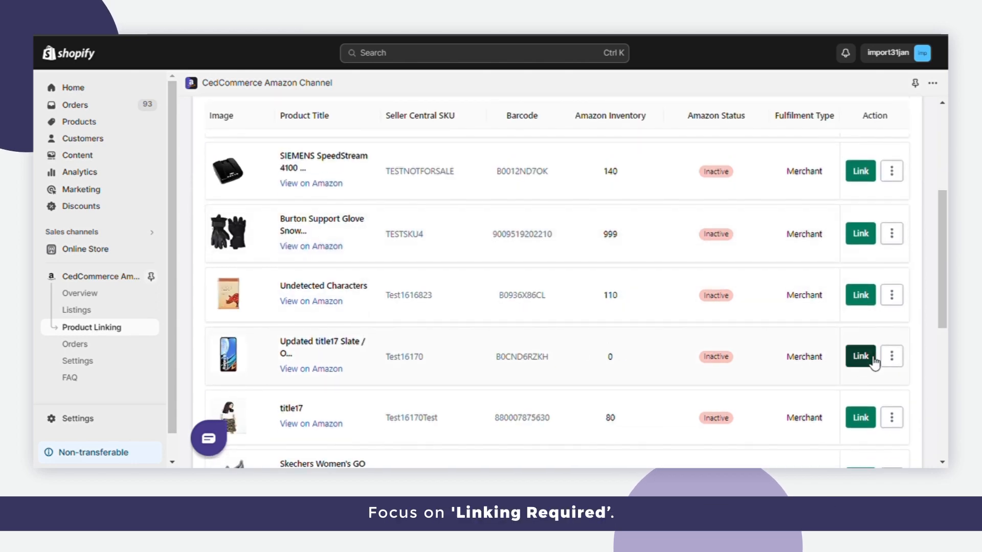
{"action": "left_click", "coordinate": [858, 356]}
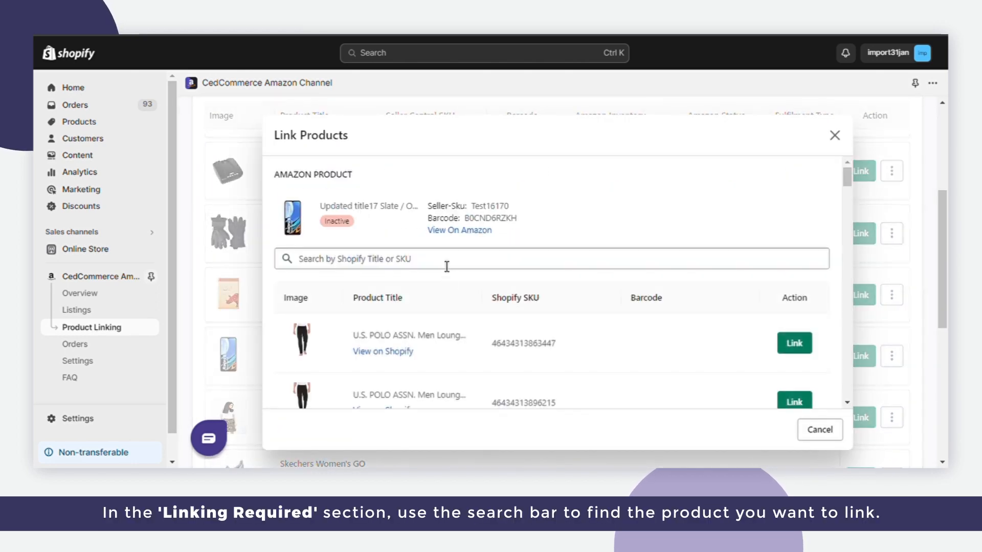
Search 'Te' and pick Shopify product Updated title17 (SKU Test16170) as the match.
{"action": "type", "text": "Test16170"}
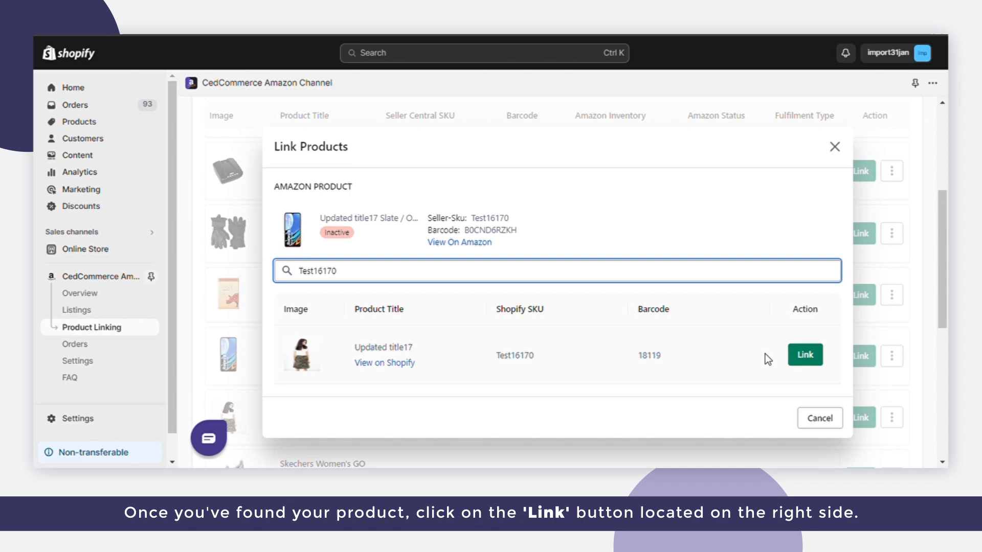
{"action": "left_click", "coordinate": [804, 354]}
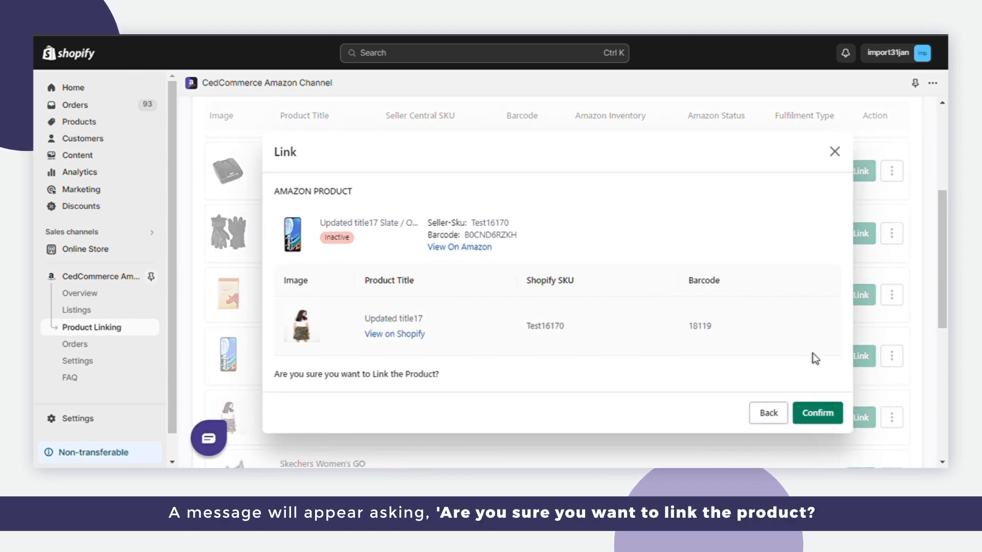
{"action": "mouse_move", "coordinate": [598, 323]}
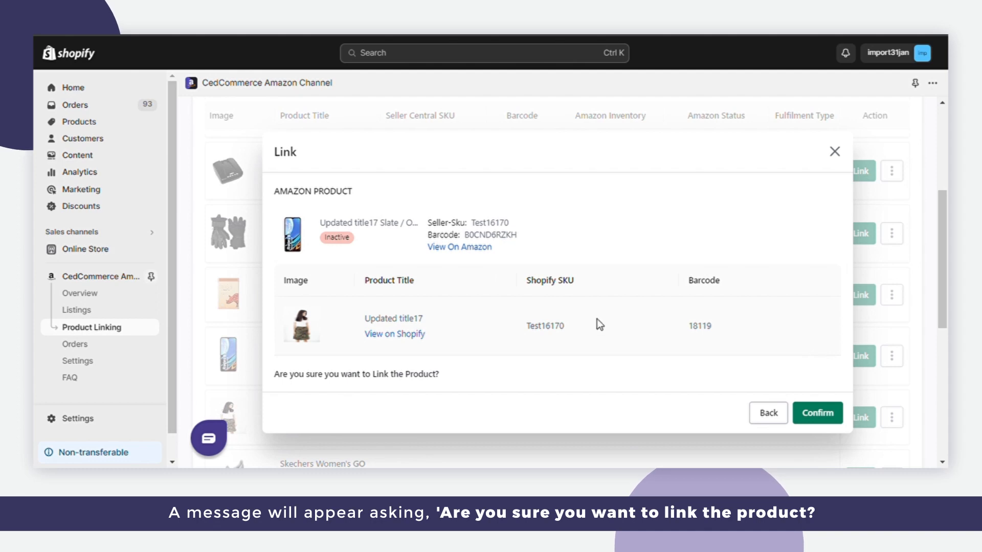
Confirm linking Test16170 to Shopify's Updated title17.
{"action": "left_click", "coordinate": [817, 412]}
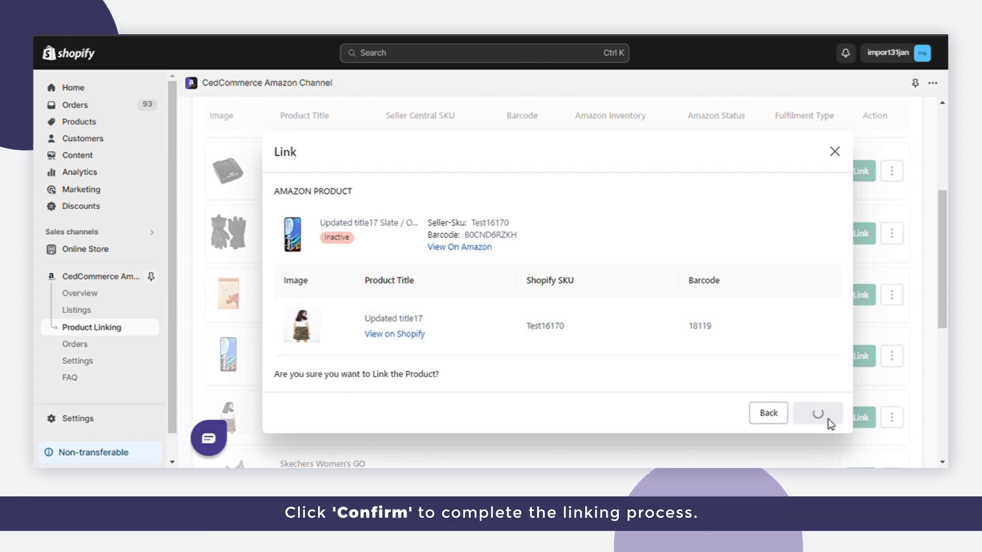
{"action": "left_click", "coordinate": [816, 412]}
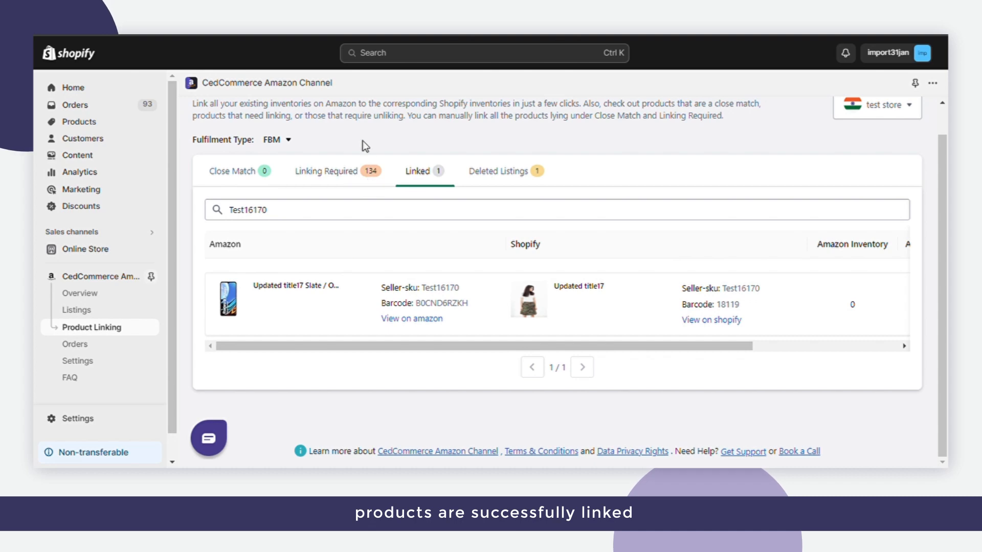
{"action": "mouse_move", "coordinate": [368, 79]}
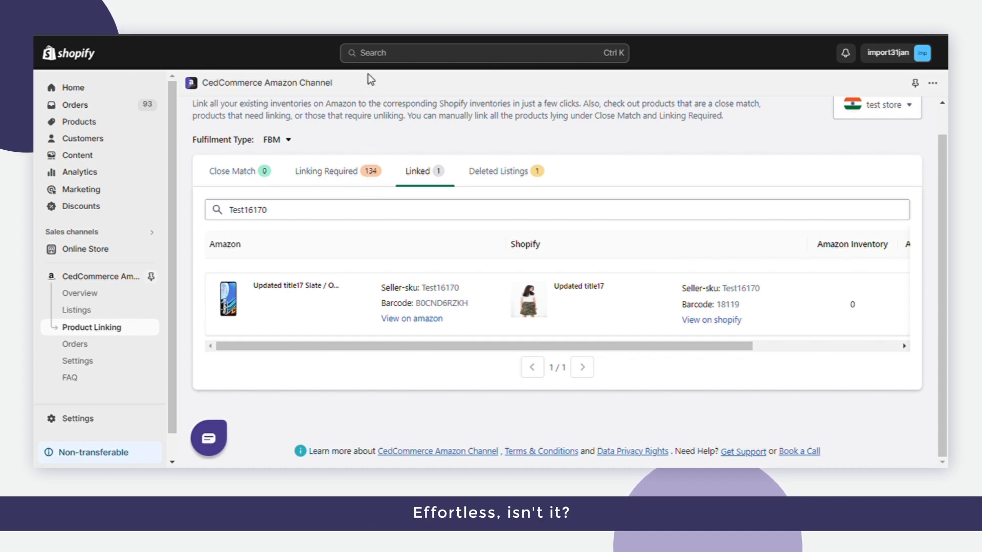